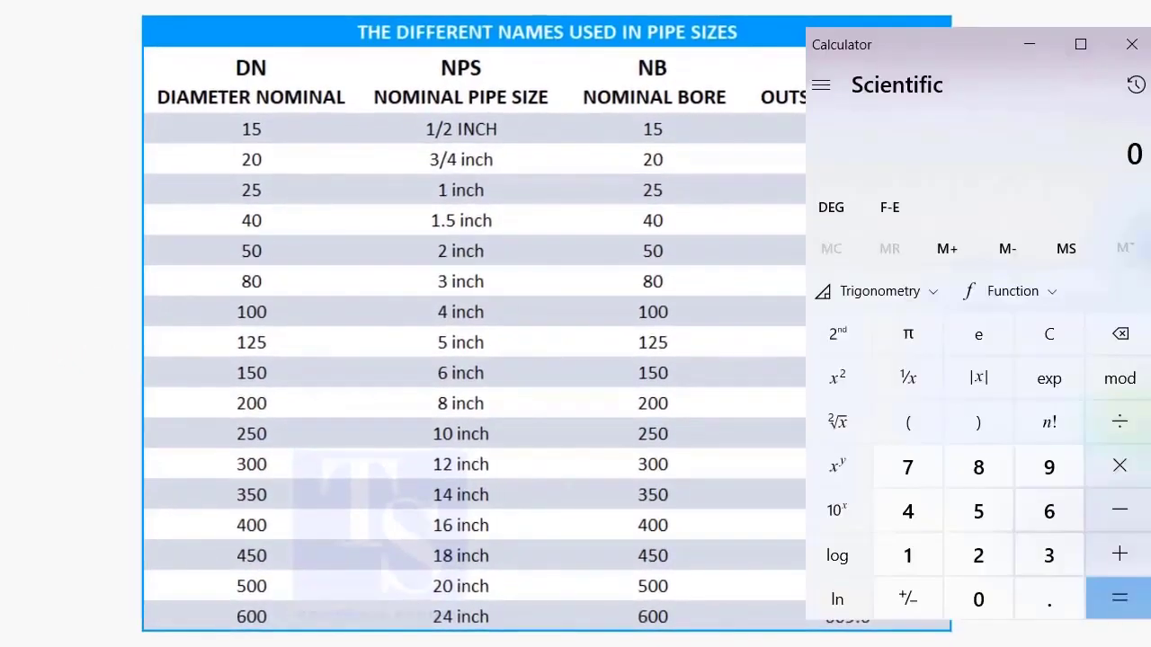
Step: Multiply the 12-inch pipe size by 25.4 to get its millimetre equivalent
left_click(906, 554)
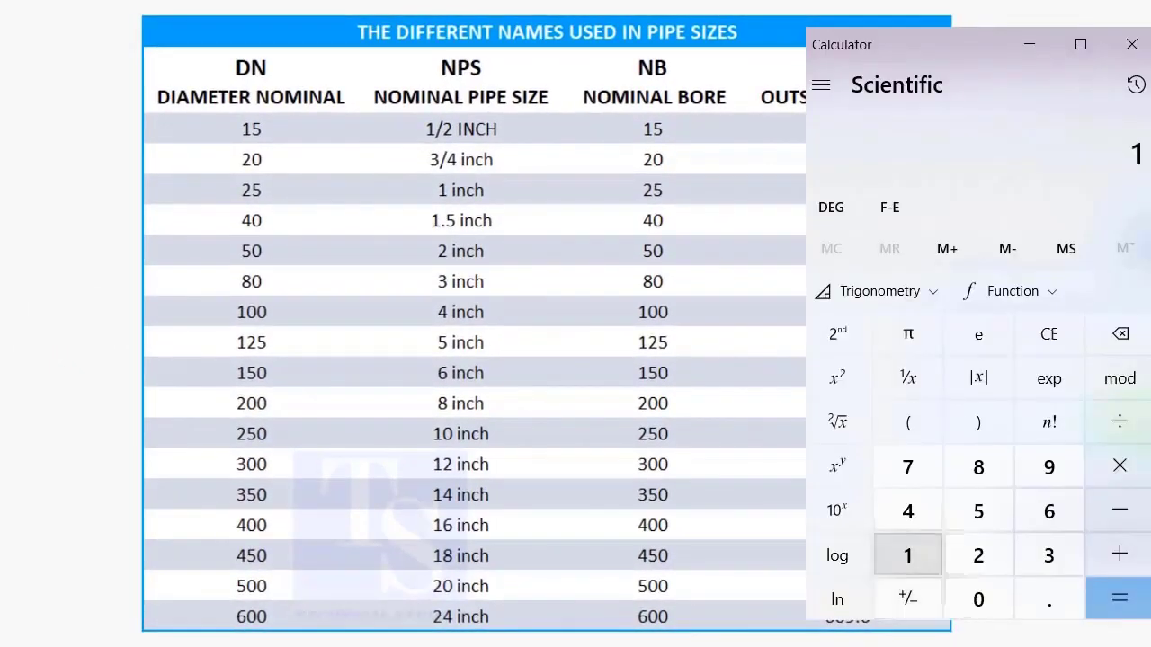
left_click(978, 554)
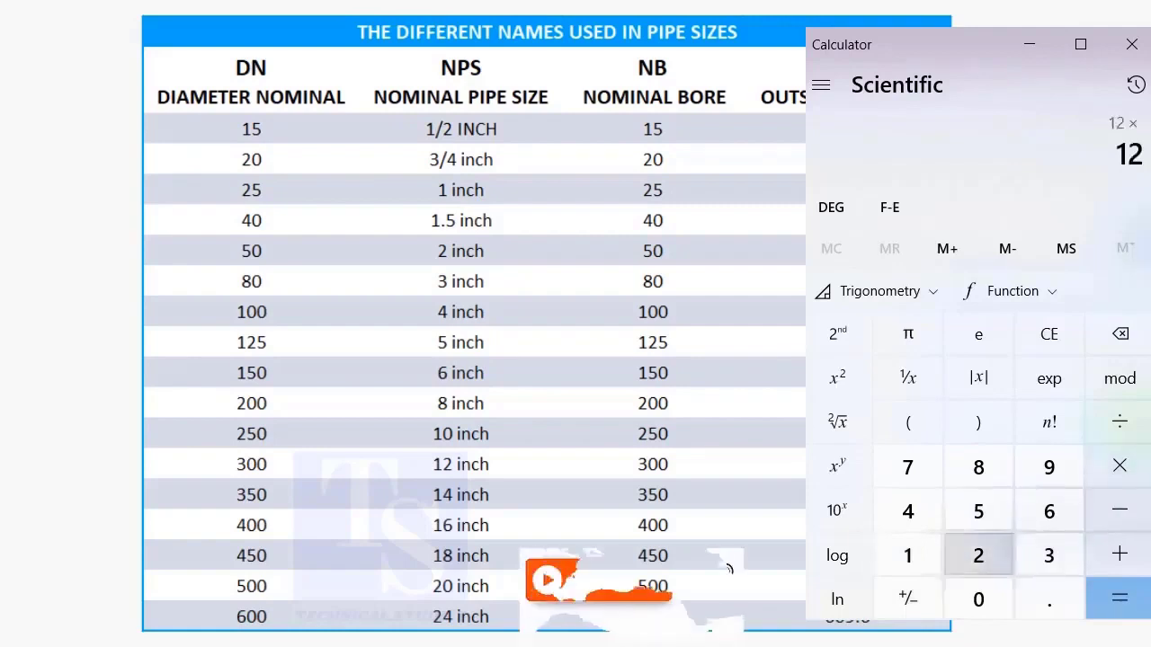
left_click(978, 511)
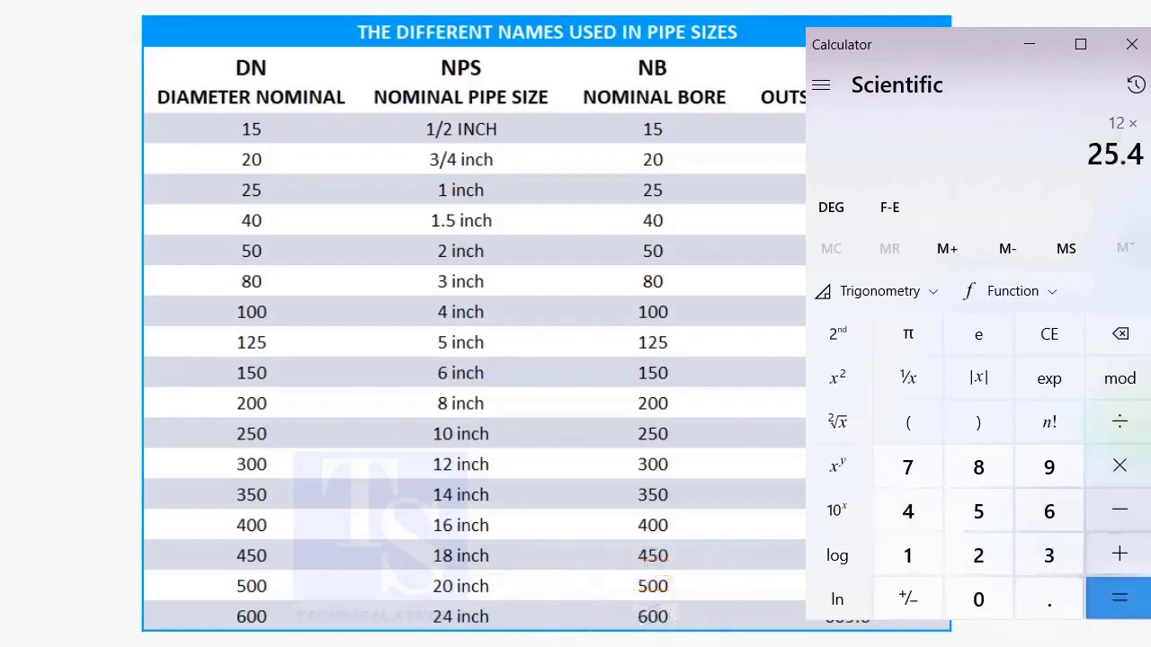
left_click(1118, 597)
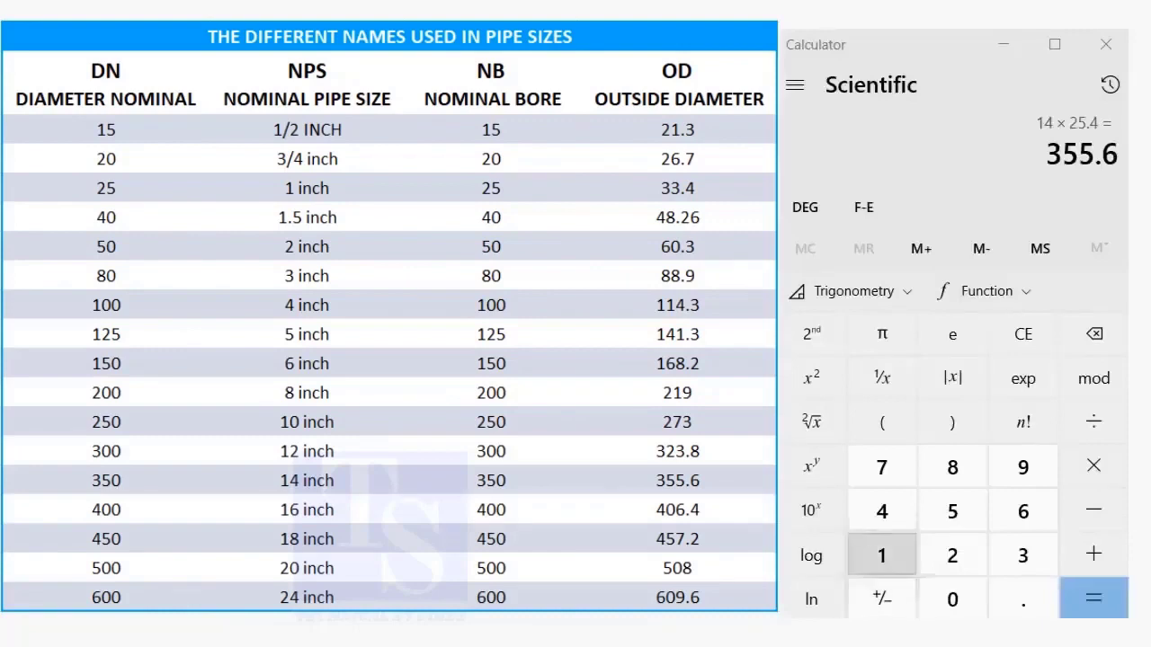
Step: Multiply 14 by 25.4 to get 355.6 mm, matching the chart's 14-inch OD
left_click(1093, 464)
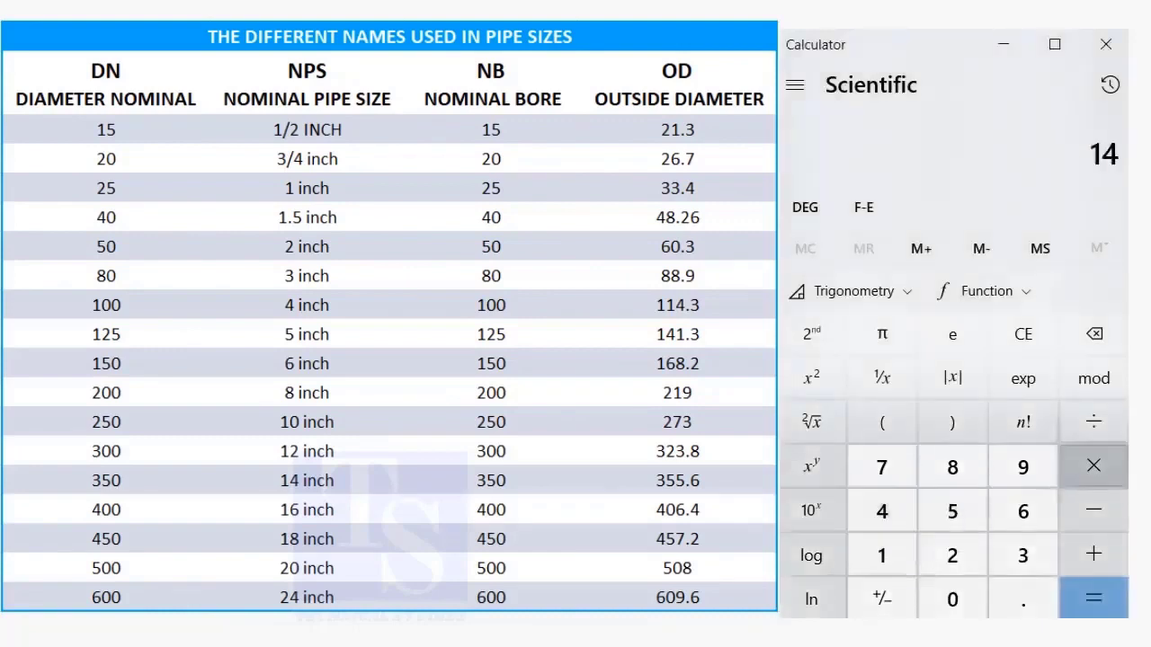
left_click(951, 511)
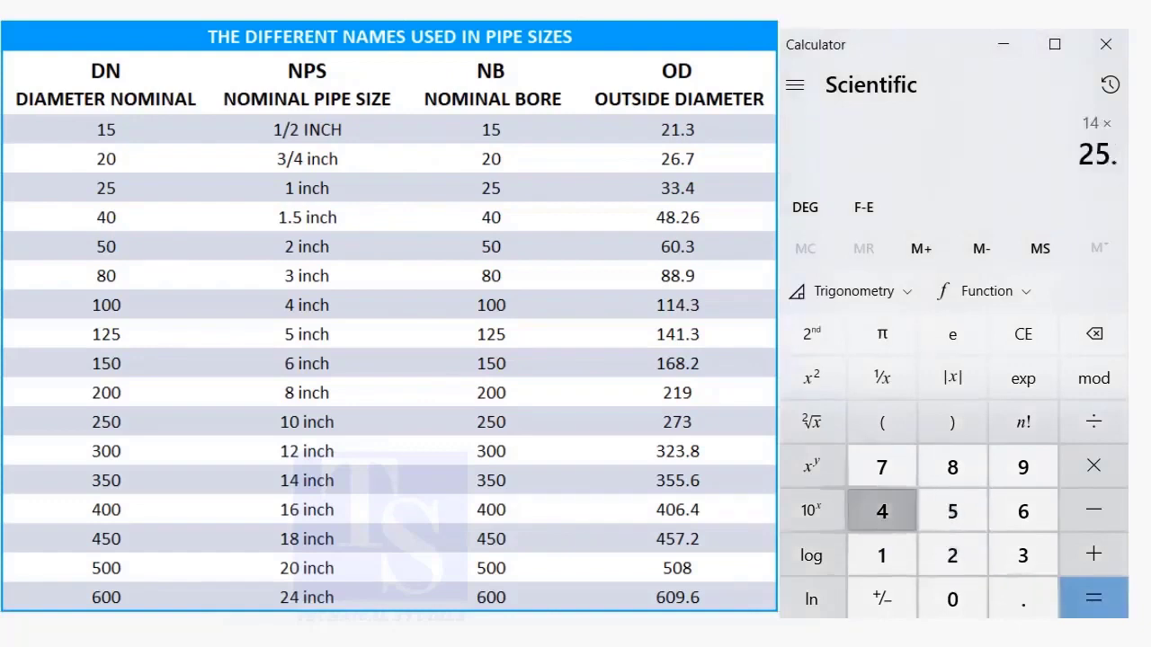
left_click(1093, 597)
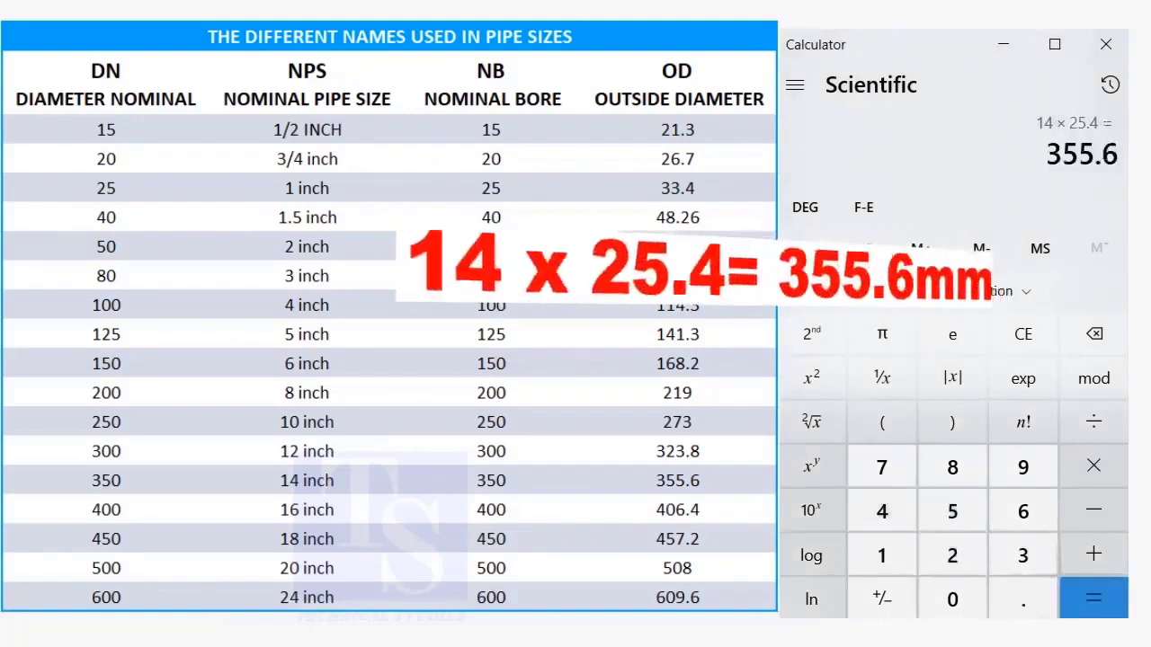